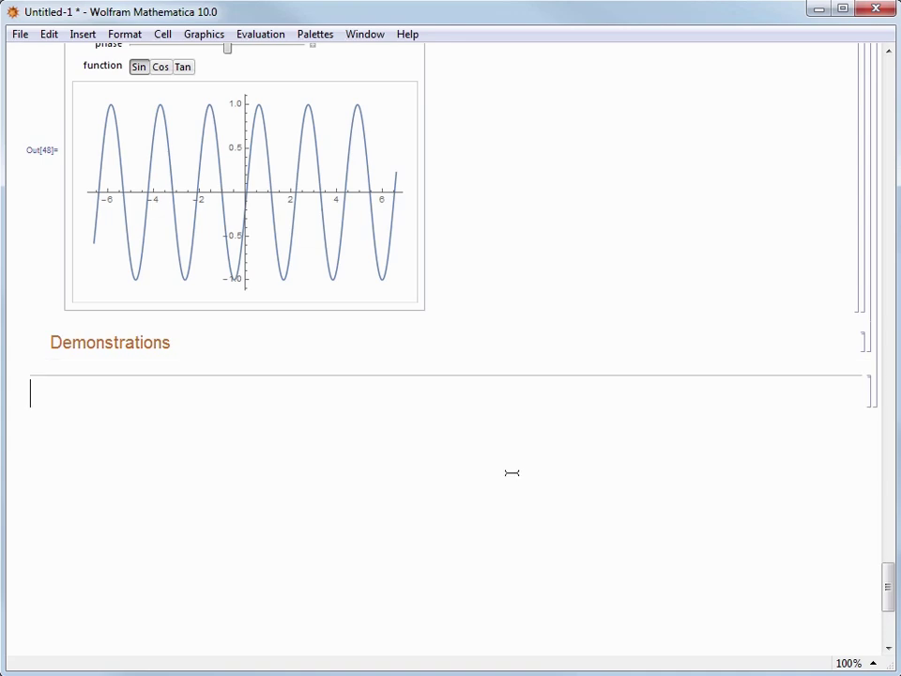
# - Title the section 'Utilizing data' with subsections 'Wolfram Knowledgebase data' and 'Import your own data'
pyautogui.write('Utilizing d')
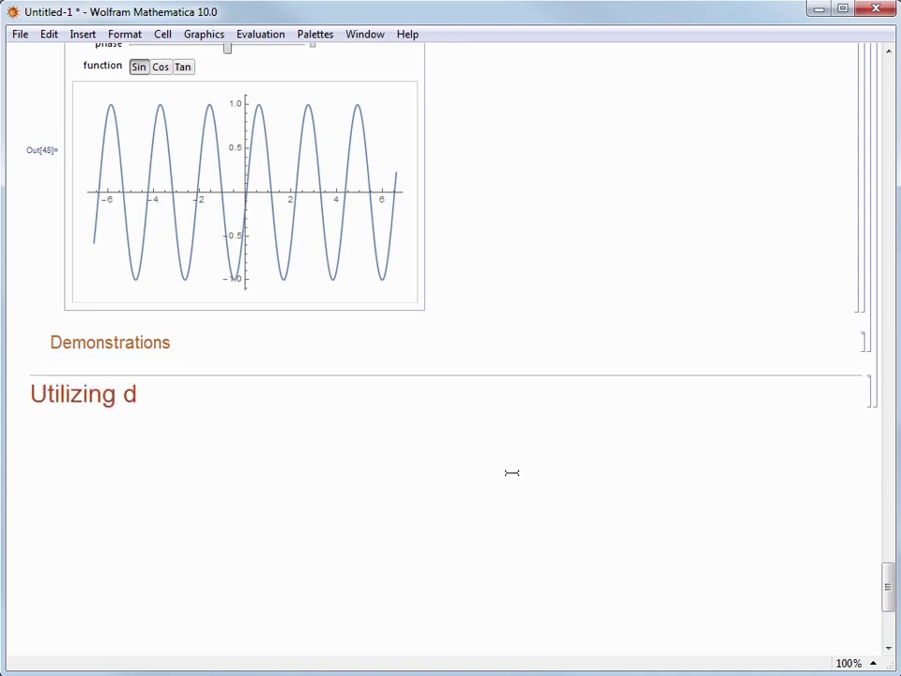
pyautogui.write('ata')
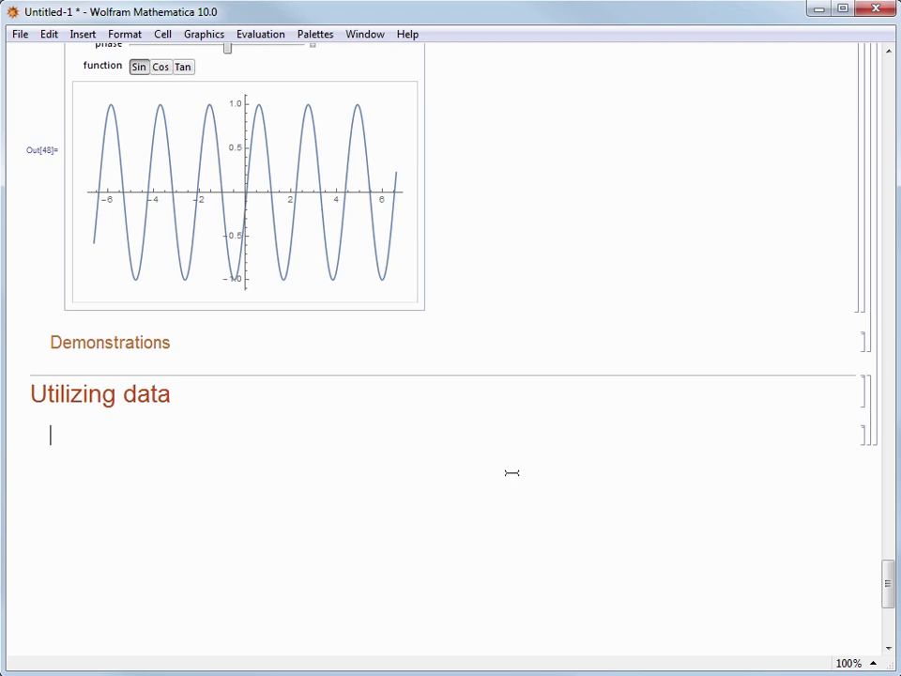
pyautogui.write('Wo')
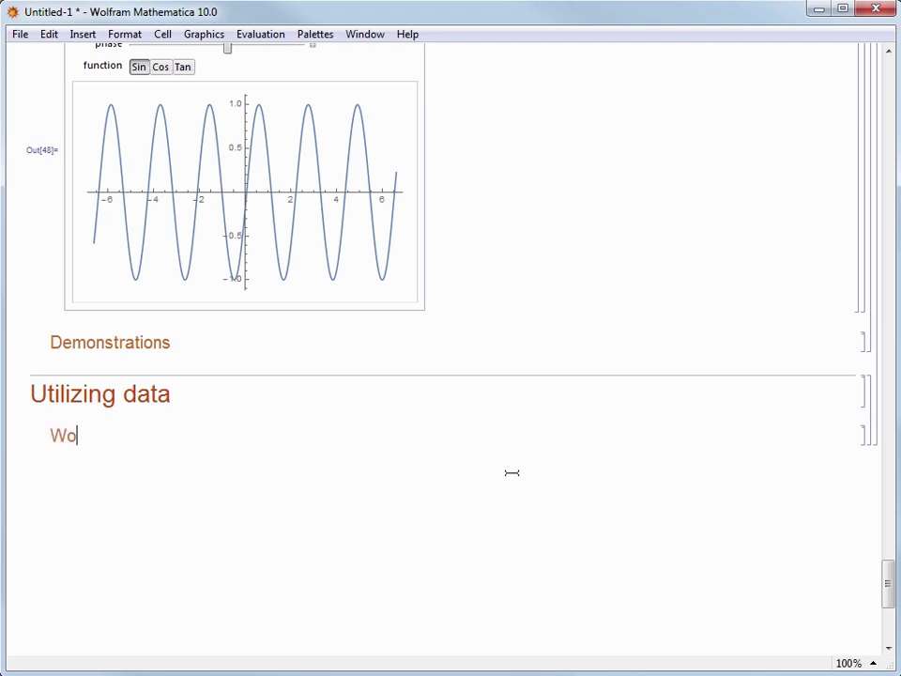
pyautogui.write('lfram Knowledgebase data')
pyautogui.write('Import yo')
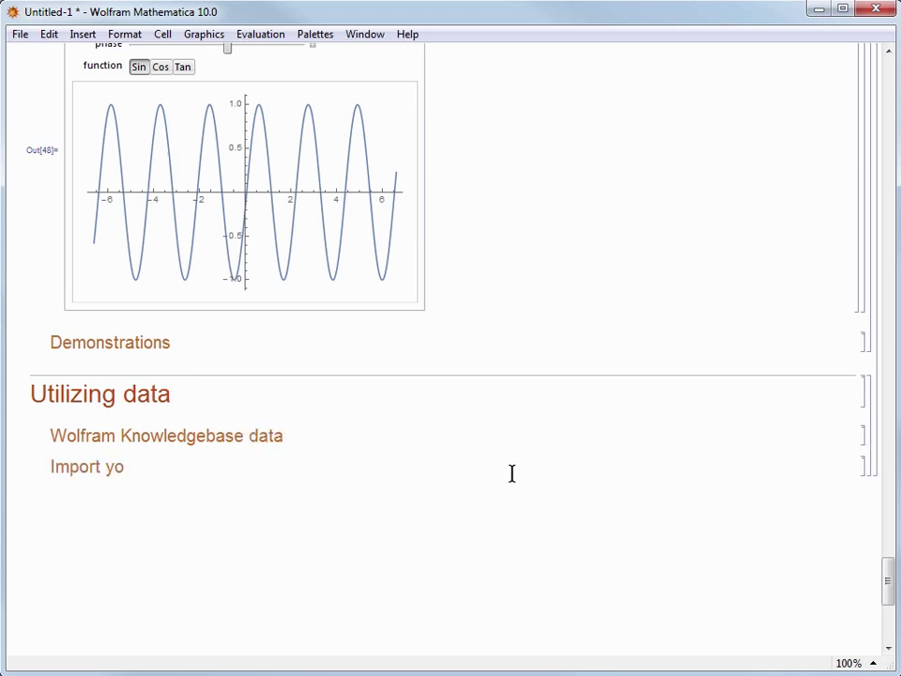
pyautogui.write('ur own data')
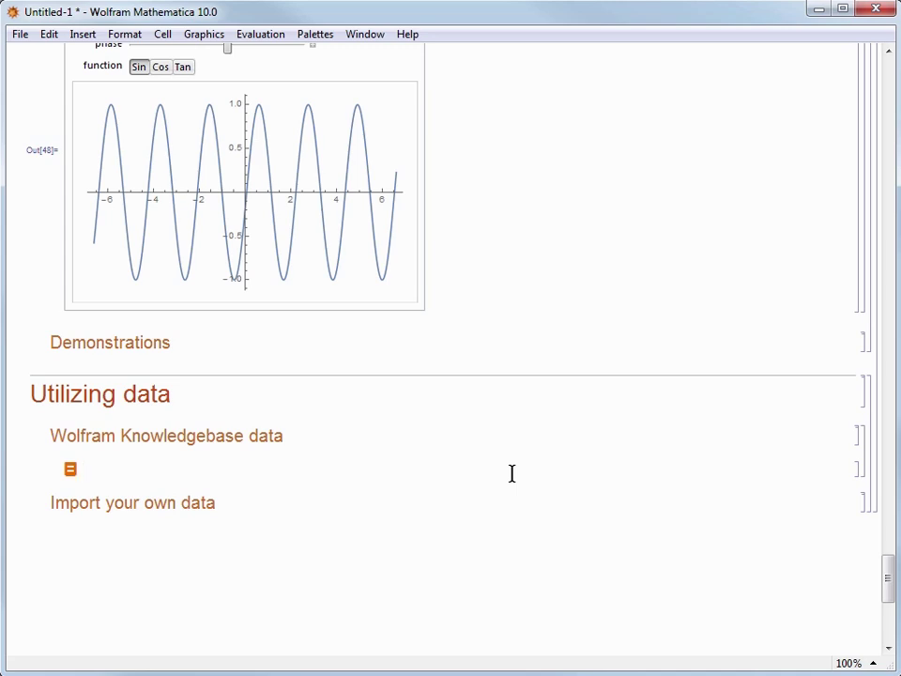
# - Query 'big mac + fries' as free-form input to get the total nutrition facts table
pyautogui.click(82, 470)
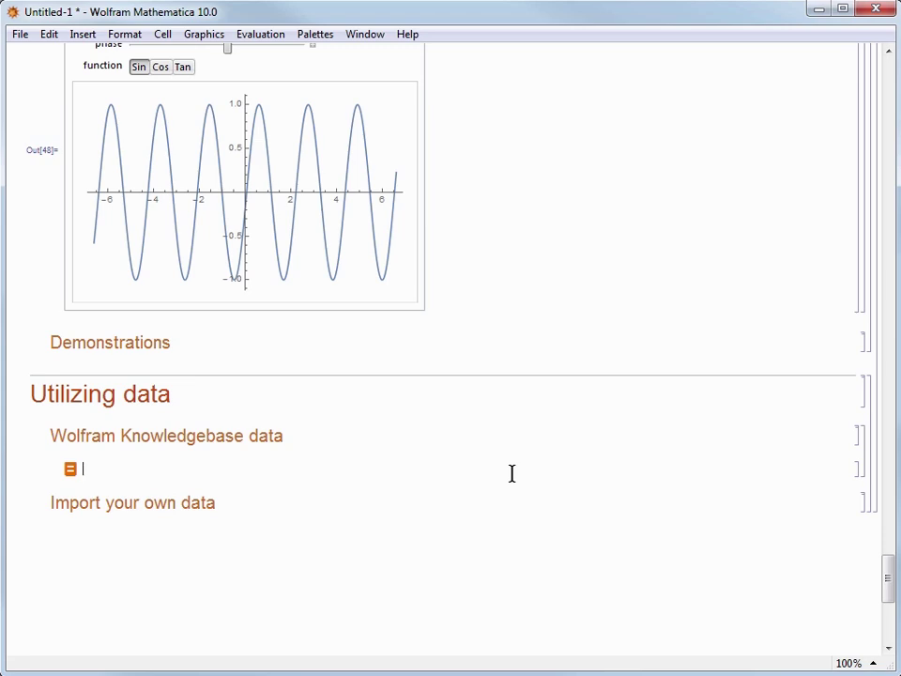
pyautogui.write('big mac + fries')
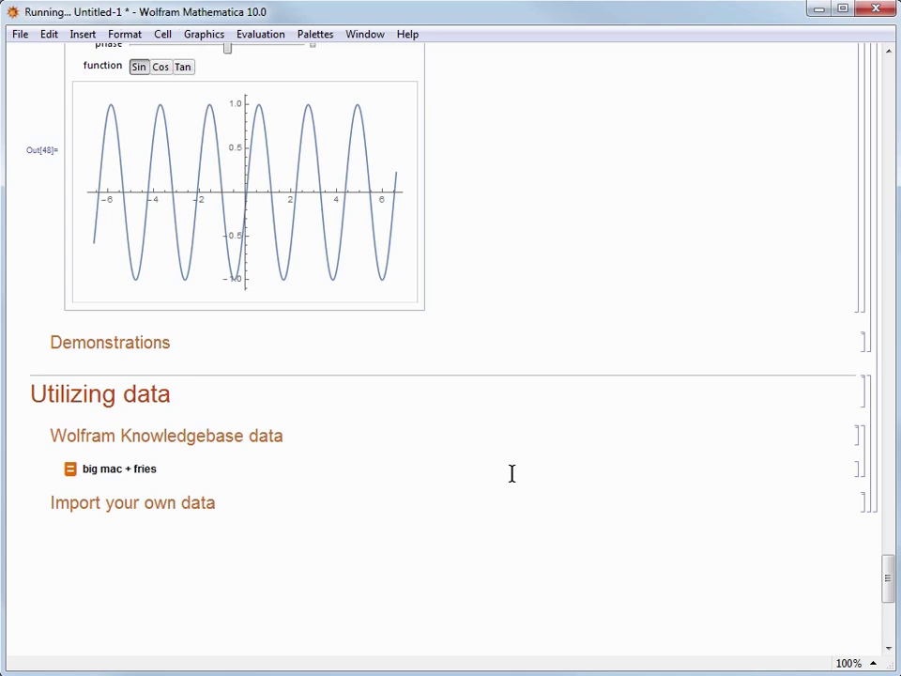
pyautogui.click(120, 469)
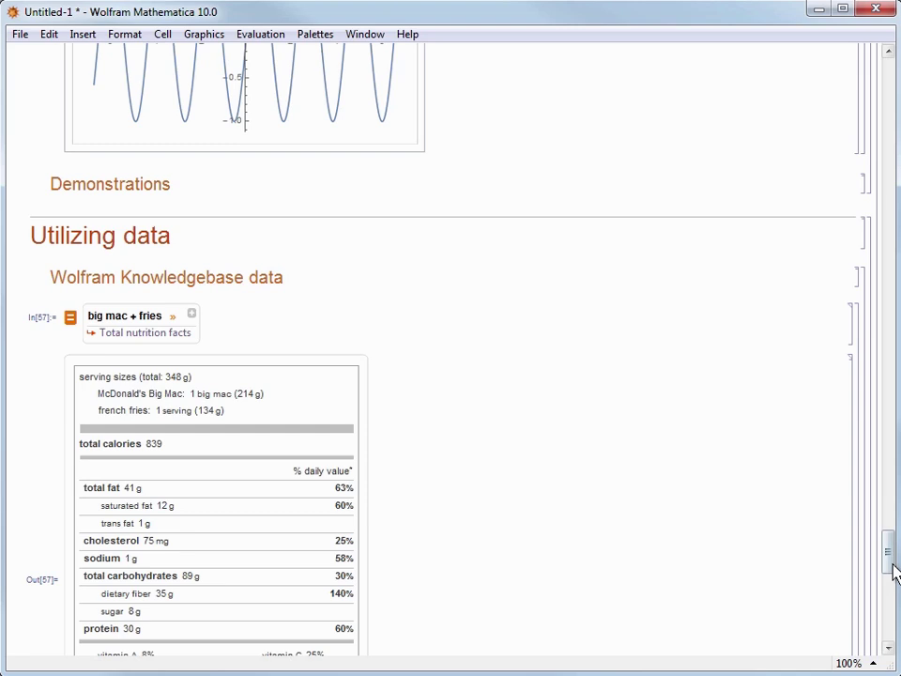
# - Scroll past the nutrition table to place a new free-form cell above 'Import your own data'
pyautogui.scroll(-3)
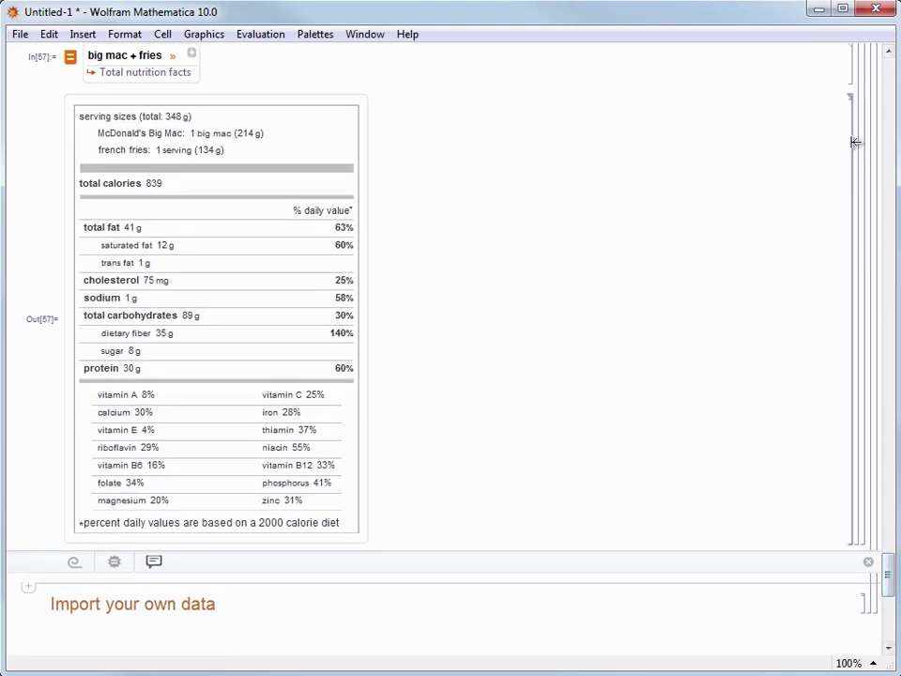
pyautogui.moveTo(769, 132)
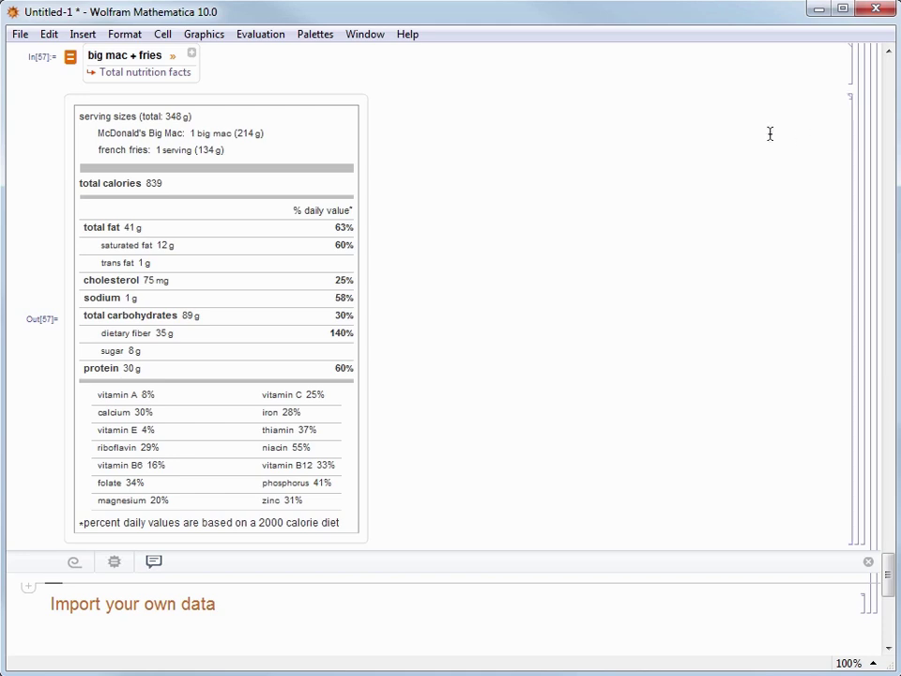
pyautogui.scroll(-3)
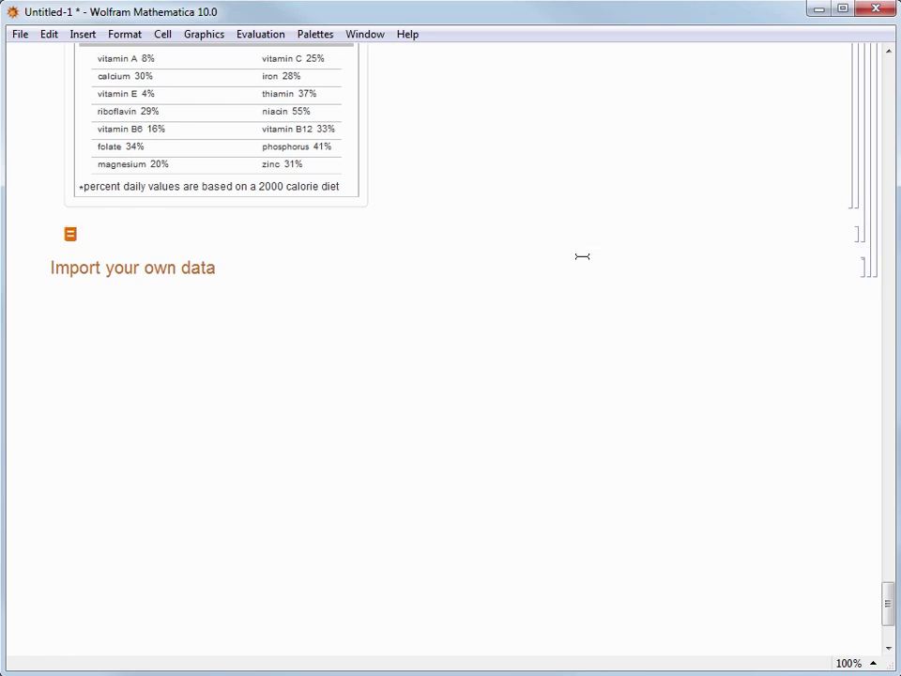
# - Query the current temperature in Paxton, Illinois and expand all results for the full weather report
pyautogui.write('current')
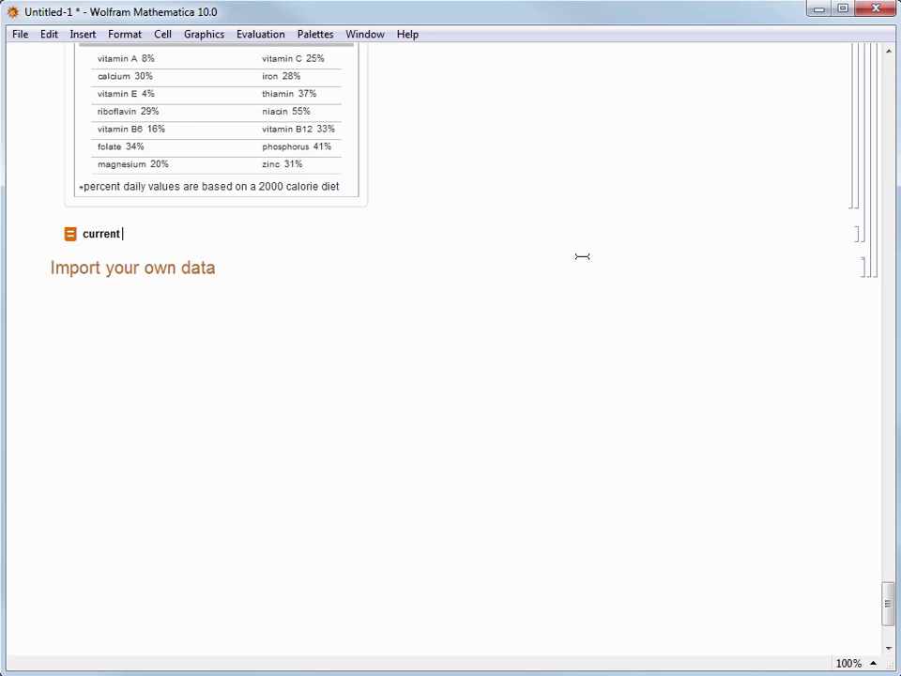
pyautogui.write('temeprature in Paxton, Illinois')
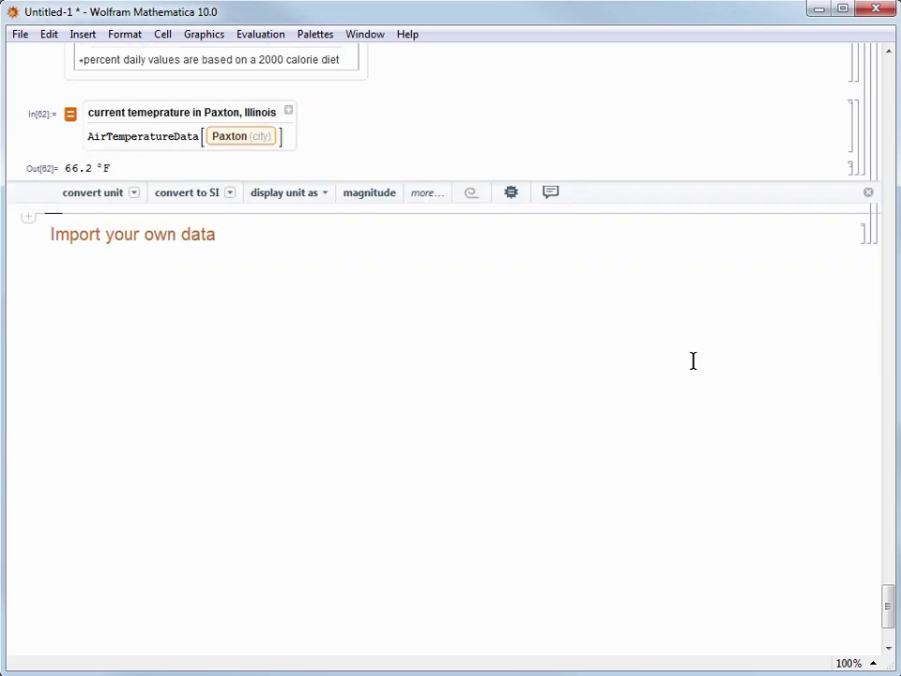
pyautogui.click(289, 111)
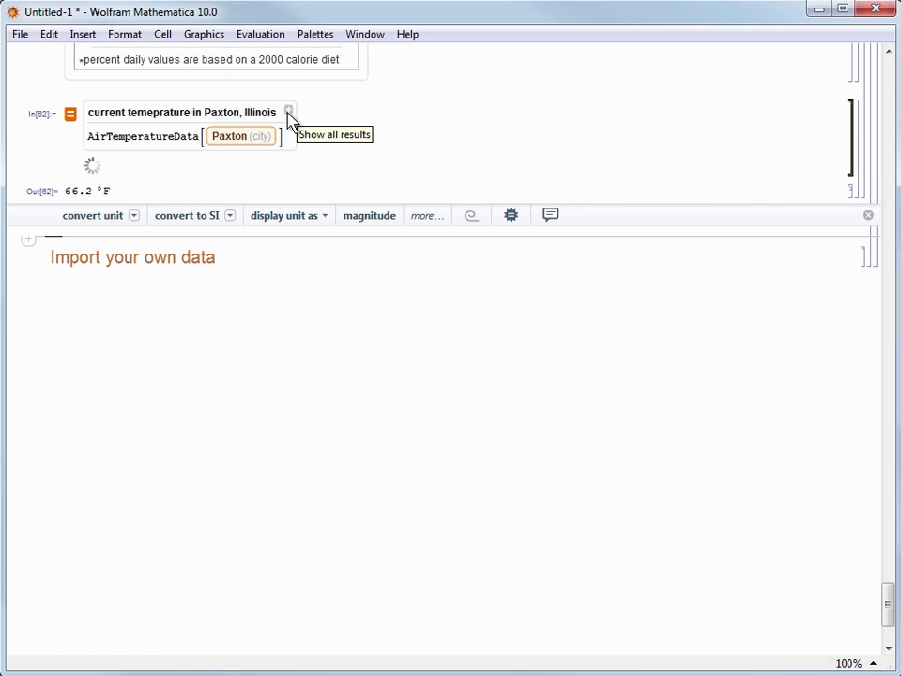
pyautogui.moveTo(386, 124)
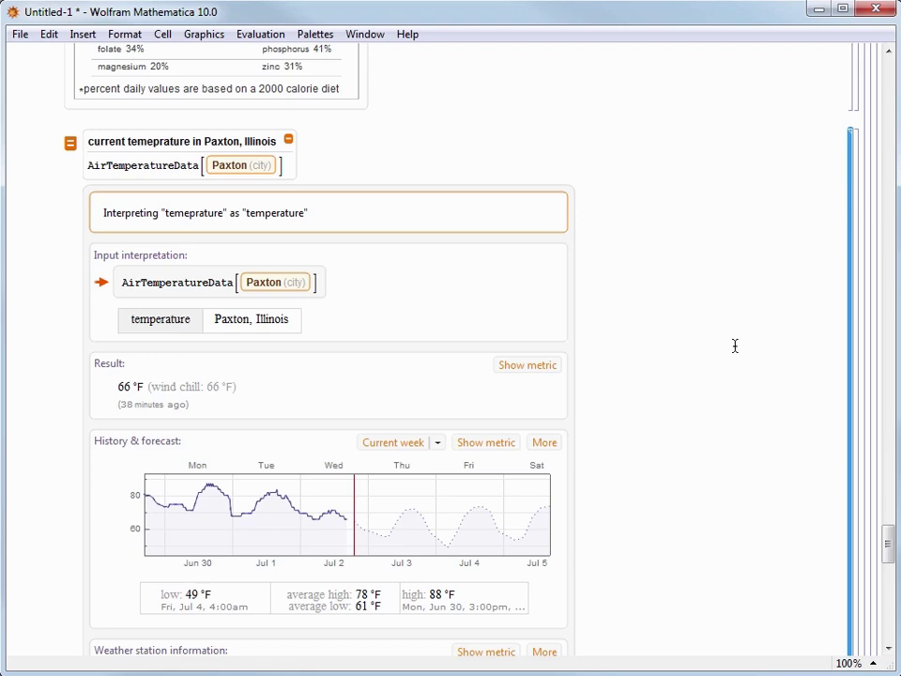
# - Scroll through the Paxton weather report with its history, forecast and nearby stations
pyautogui.scroll(-3)
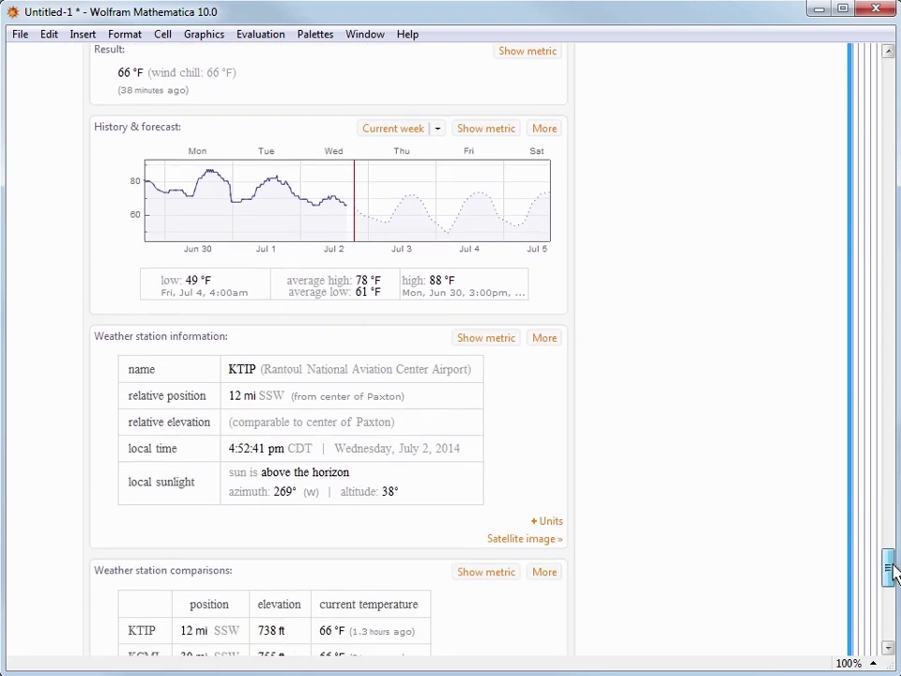
pyautogui.scroll(3)
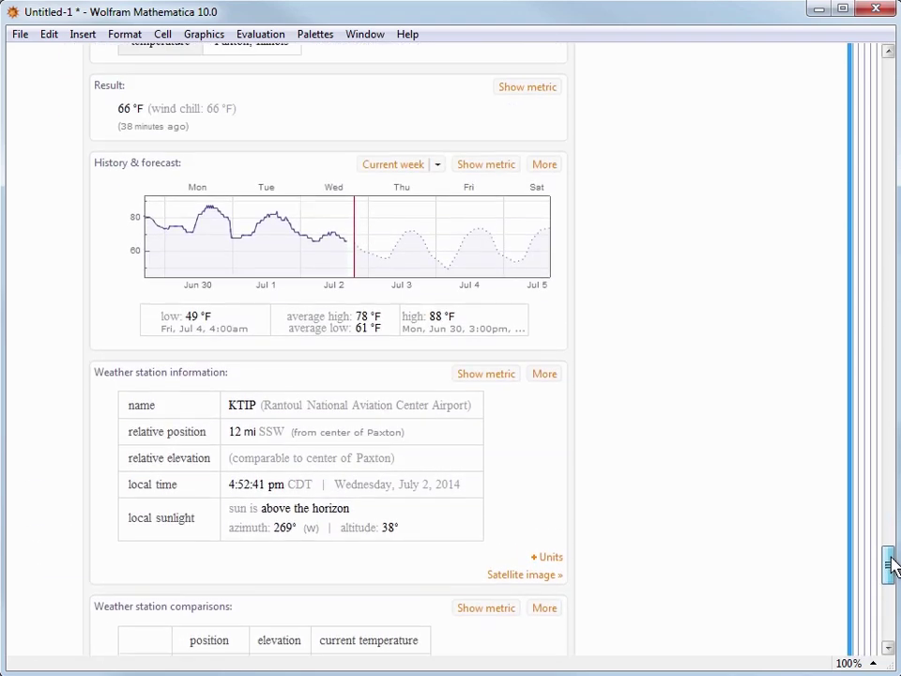
pyautogui.scroll(-3)
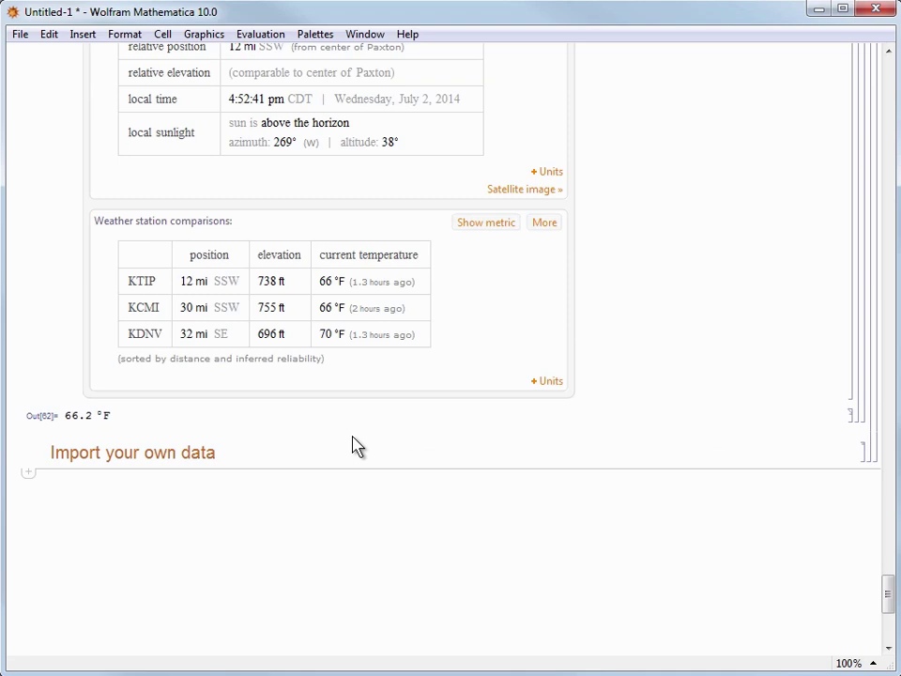
# - Begin an Import expression via autocomplete, then discard the partial Desktop file path
pyautogui.click(56, 473)
pyautogui.write('Import')
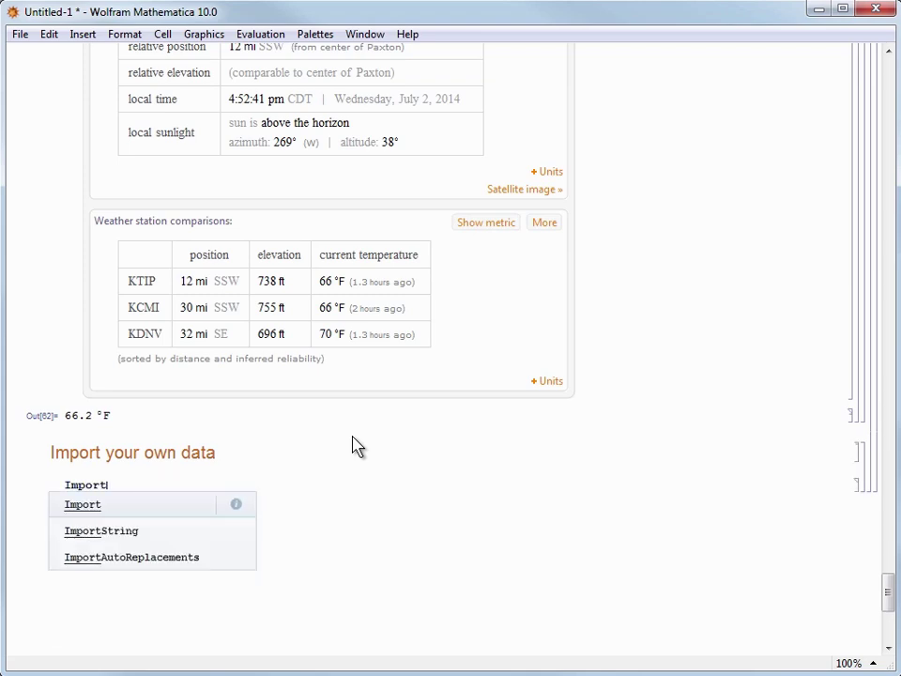
pyautogui.click(83, 503)
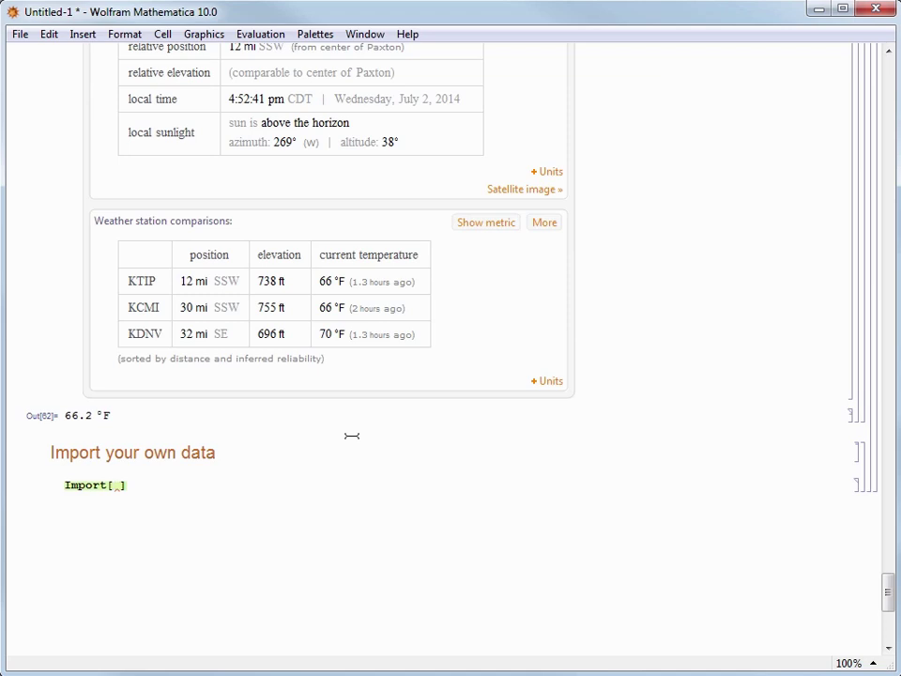
pyautogui.write('"/')
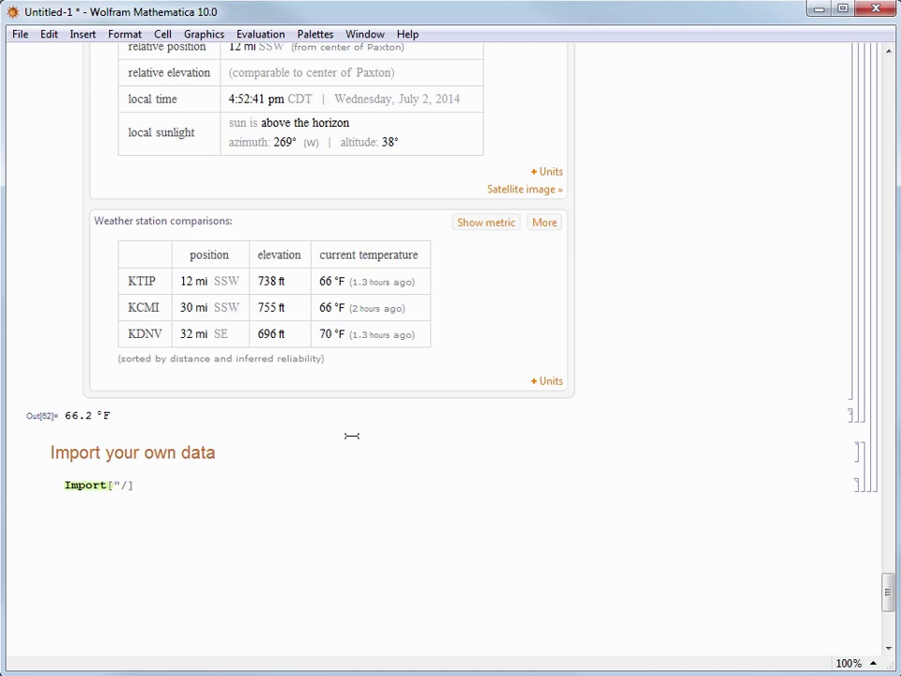
pyautogui.write('Des')
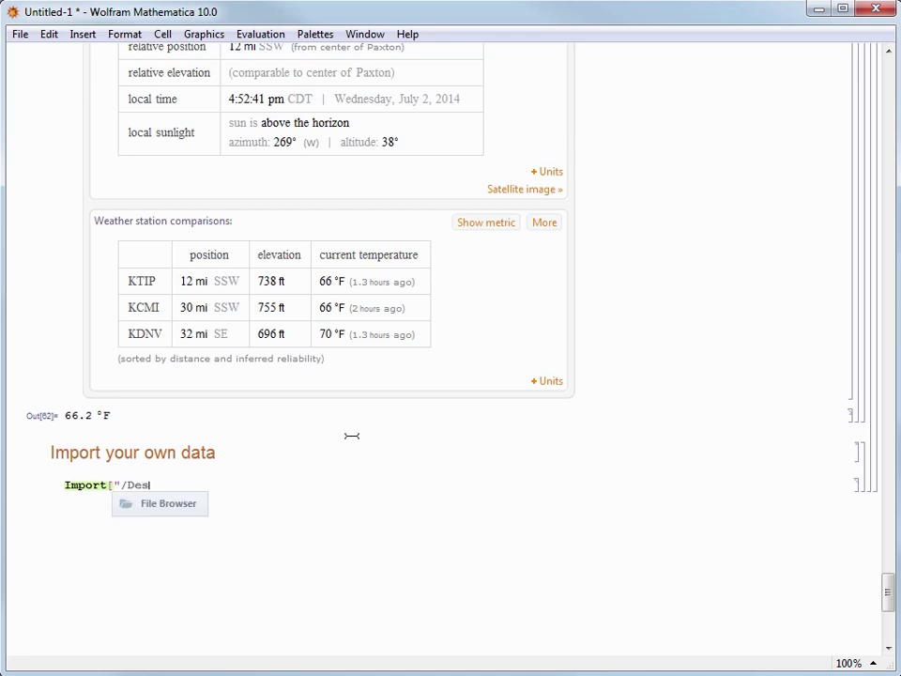
pyautogui.write('kto')
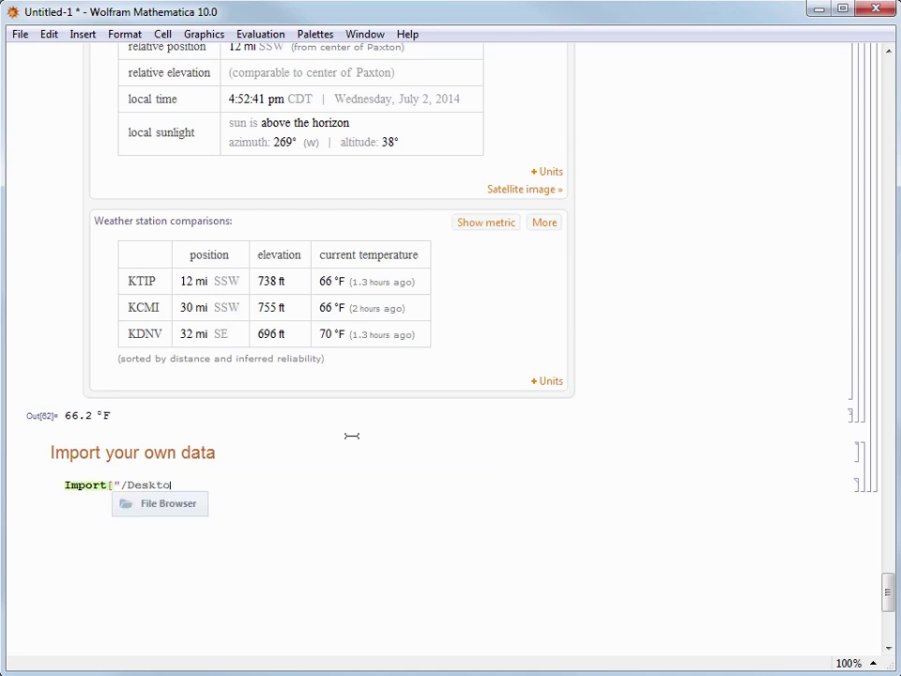
pyautogui.press('BackSpace')
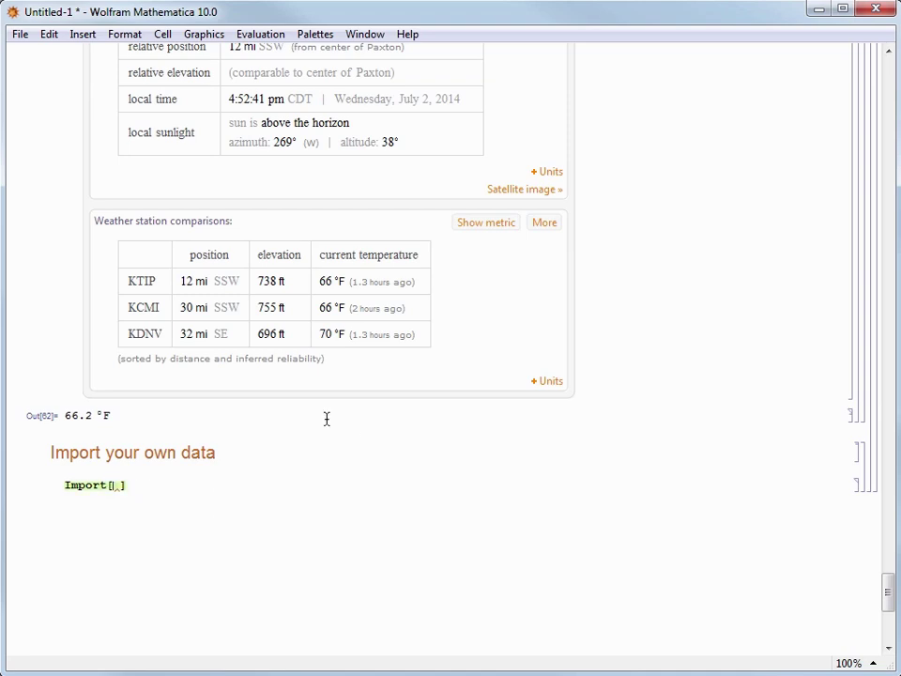
pyautogui.moveTo(242, 218)
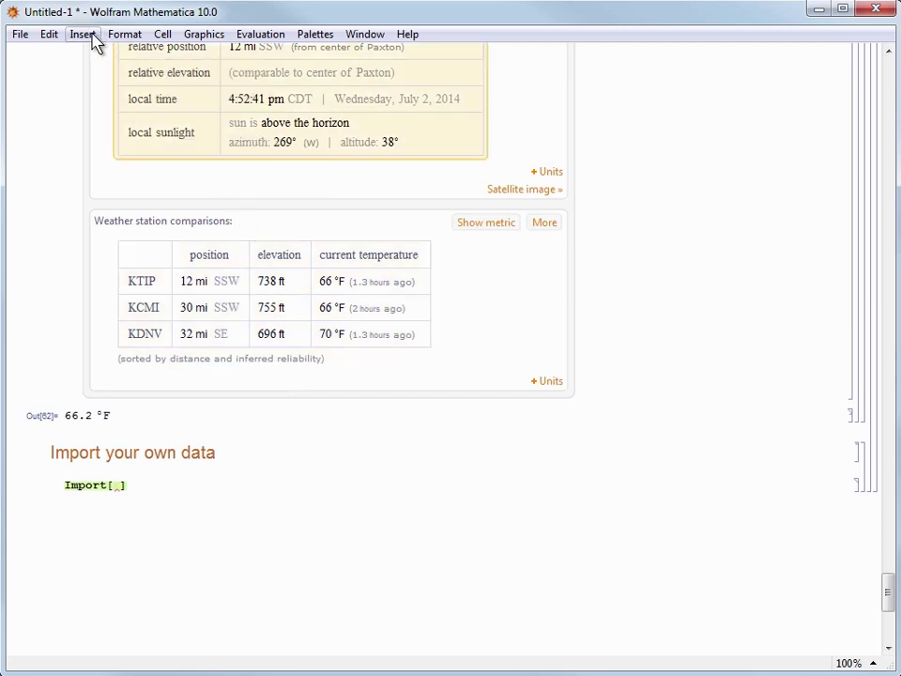
pyautogui.click(83, 34)
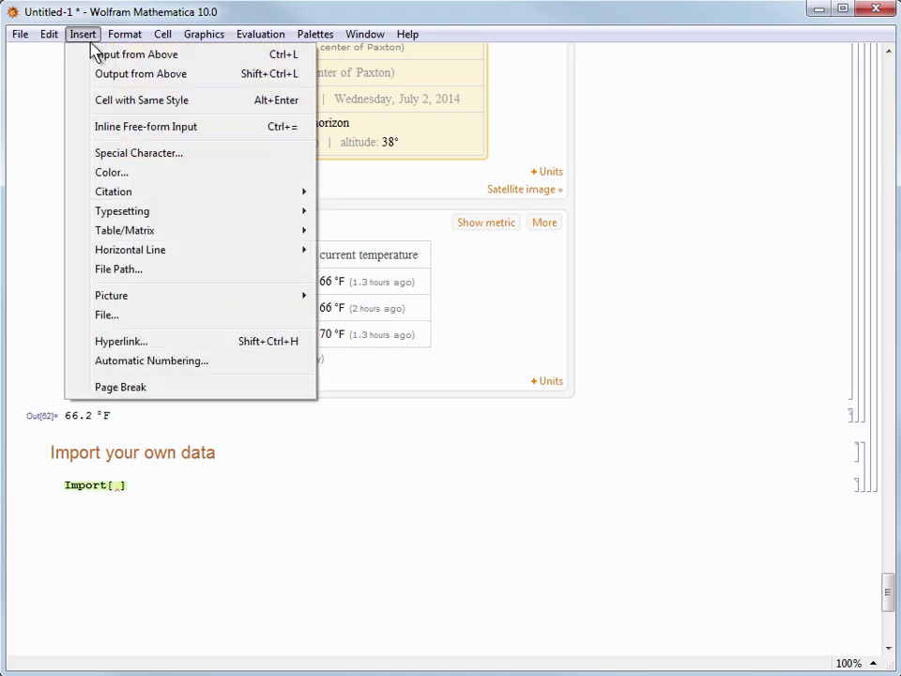
pyautogui.click(107, 315)
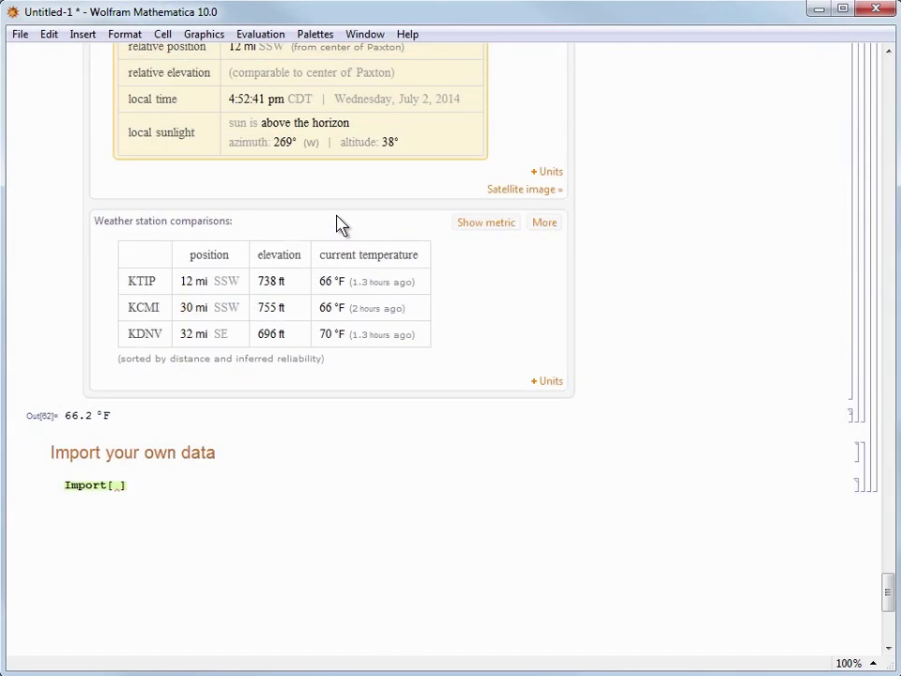
pyautogui.moveTo(349, 503)
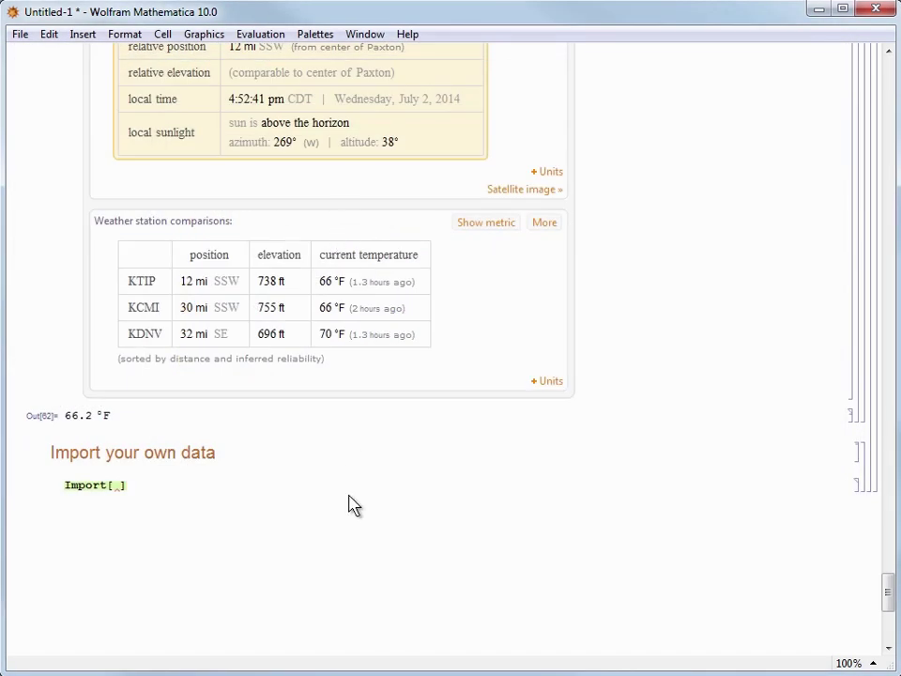
# - Import "C:\\Users\\wolfram\\Desktop\\chemtest.xls" to return its list of number pairs
pyautogui.write('"C:\\\\Users\\\\wolfram\\\\Desktop\\\\chemtest.xls"')
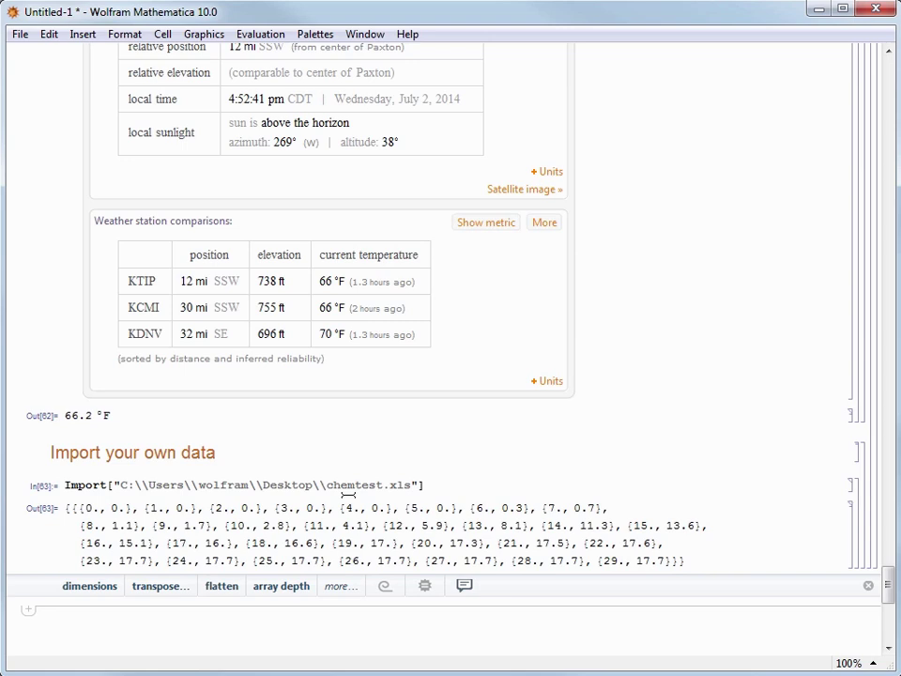
pyautogui.moveTo(105, 475)
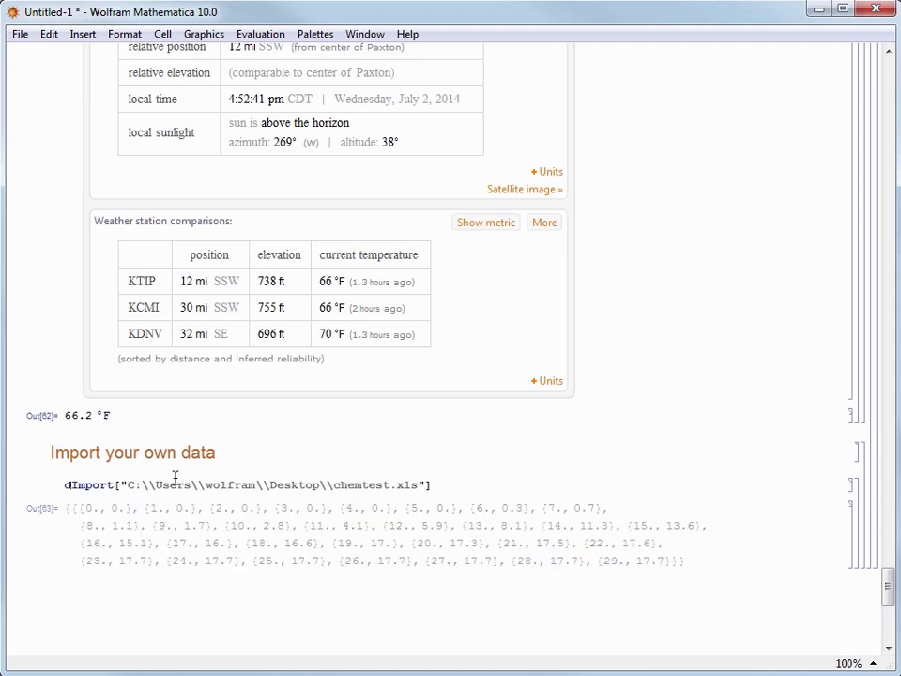
# - Store the import as data and evaluate ListPlot[data] to plot the points
pyautogui.write('data =')
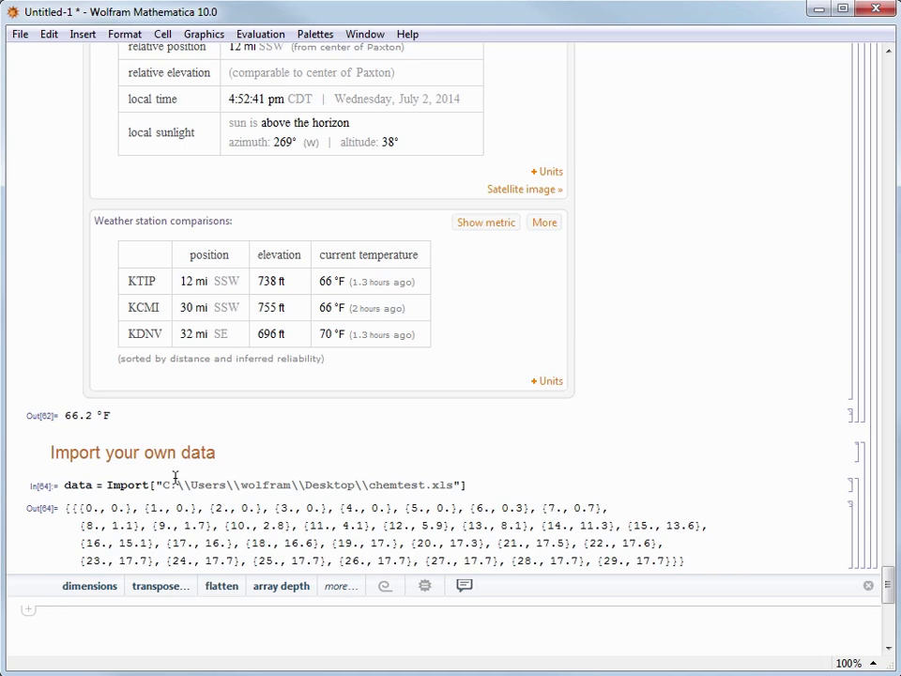
pyautogui.write('Lis')
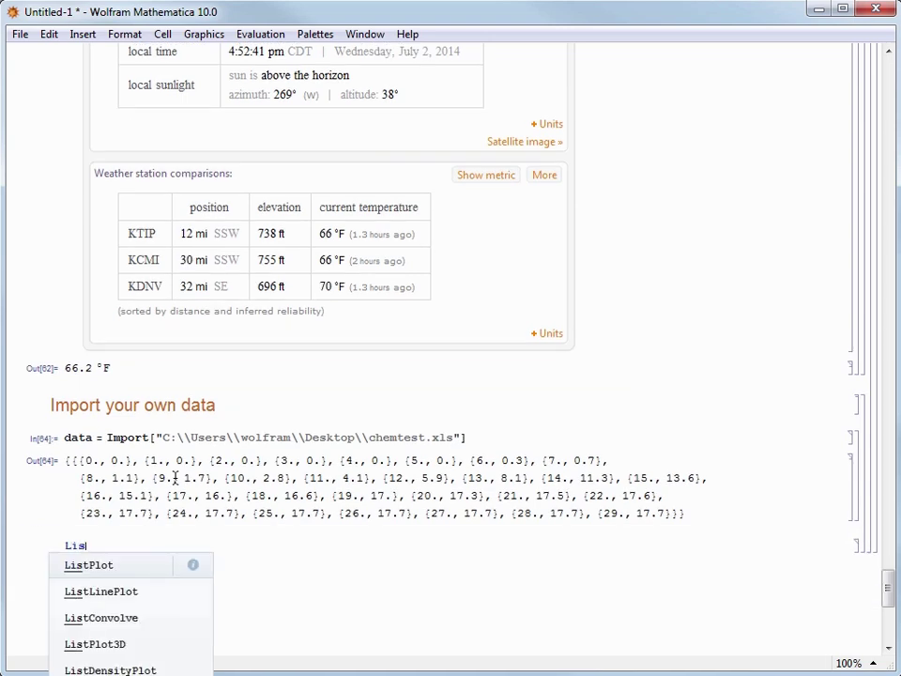
pyautogui.click(89, 563)
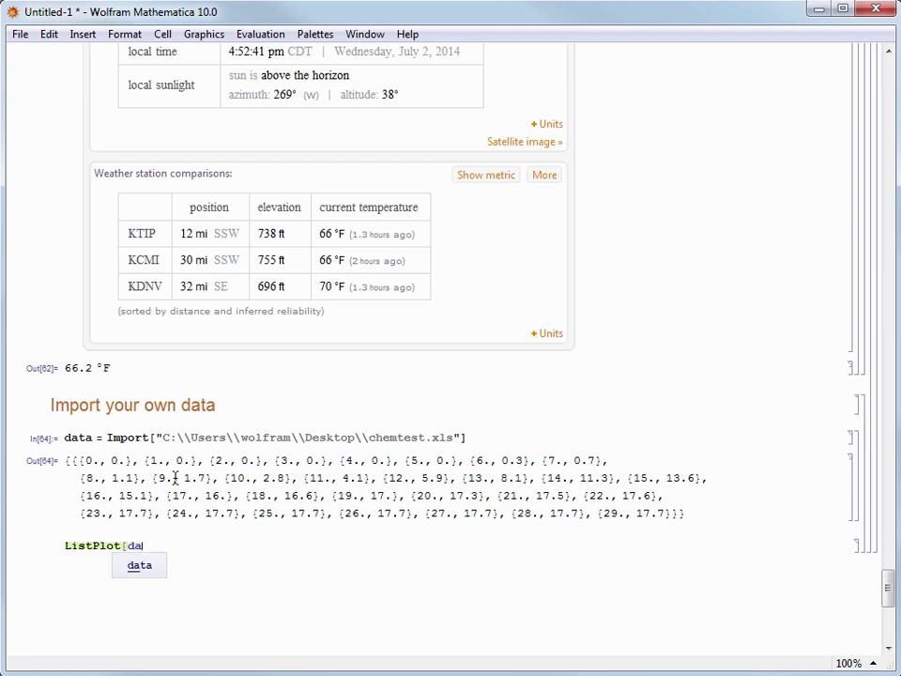
pyautogui.press('shift+Return')
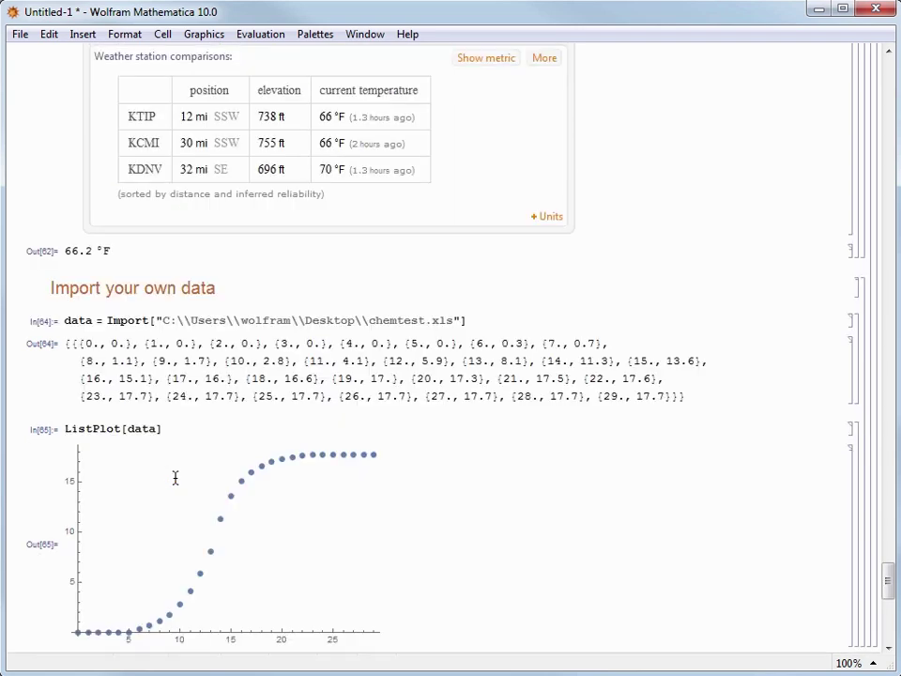